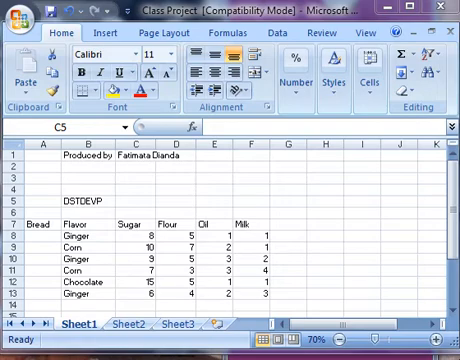
mouse_move(82, 236)
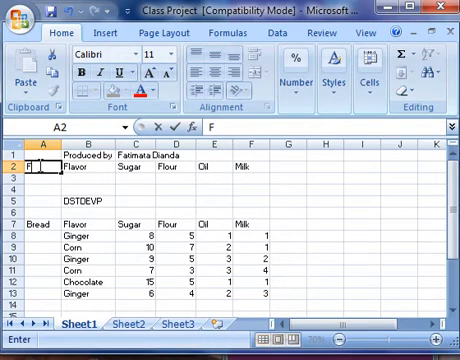
Step: Label cells A2 and A3 as Field and Criteria
text(Field)
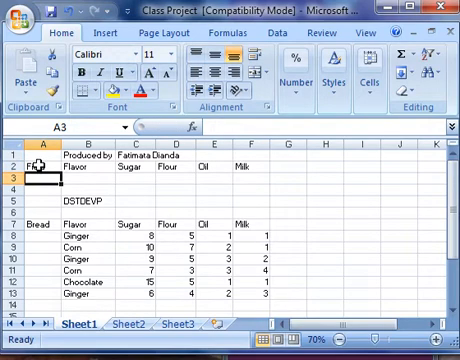
text(Cr)
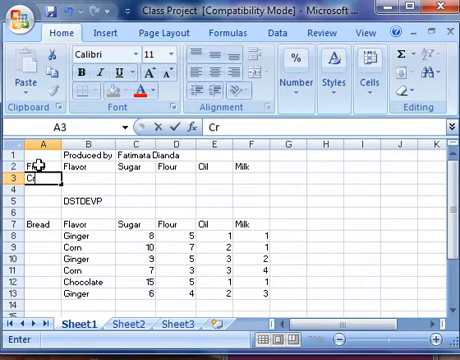
text(iteria)
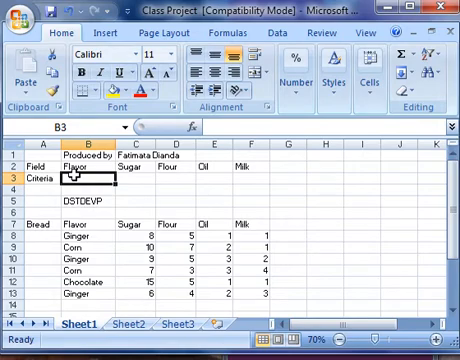
Step: Enter Corn and Ginger as flavors and >5 as the Sugar condition in the criteria table
text(Corn)
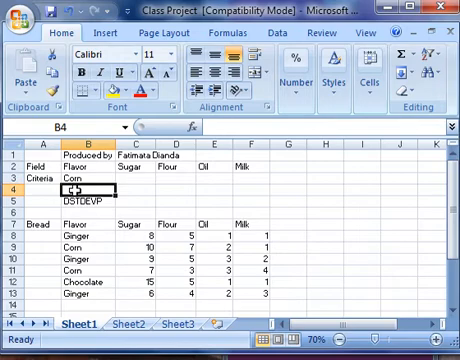
text(G)
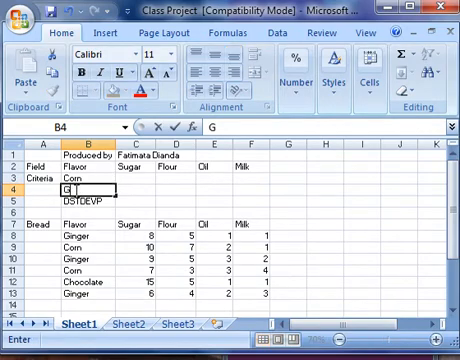
text(inger)
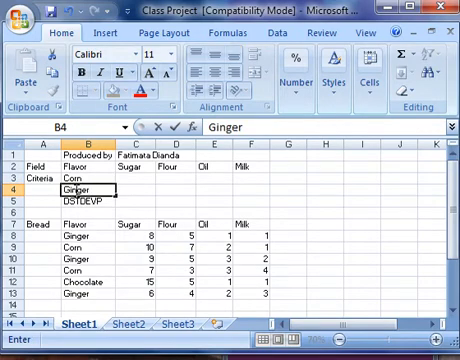
mouse_move(136, 176)
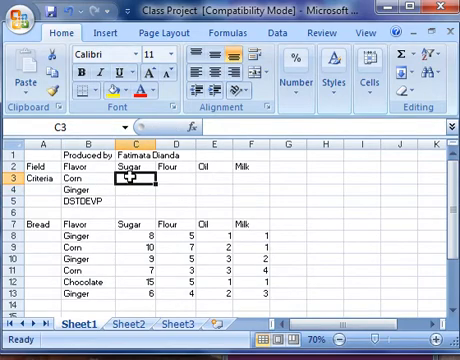
text(5)
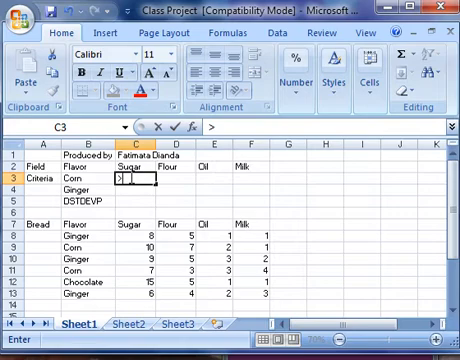
text(>5)
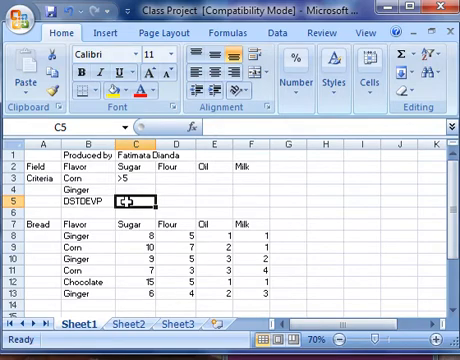
Step: Begin typing =DSTDEVP in C5 with B7:F13 as the database argument
text(=)
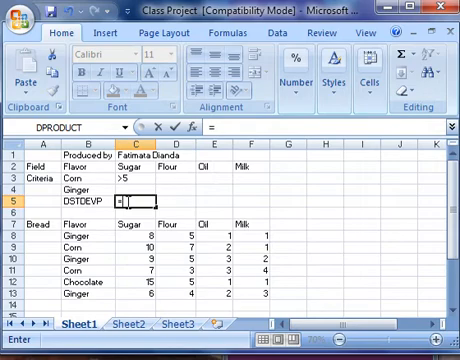
text(D)
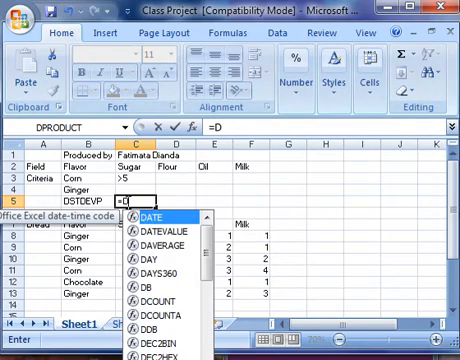
text(st)
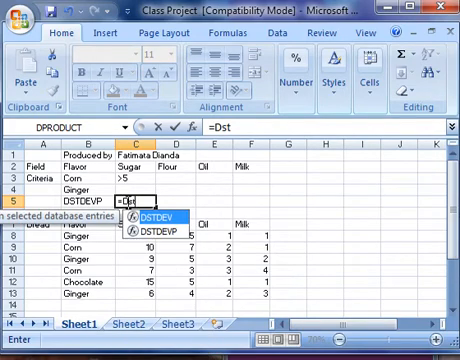
text(de)
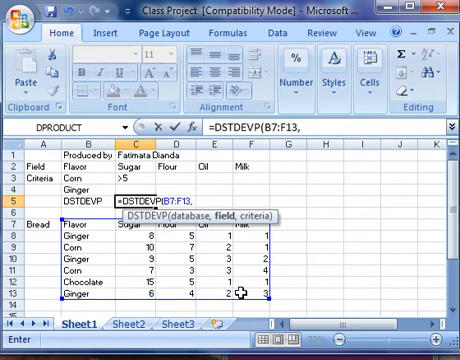
Step: Add "Sugar" as the field and B2:F3 as the criteria range, then enter the formula
text(,")
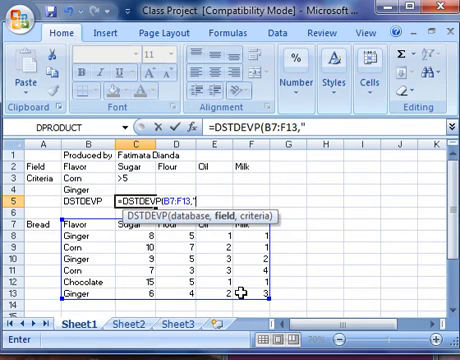
text(Suh)
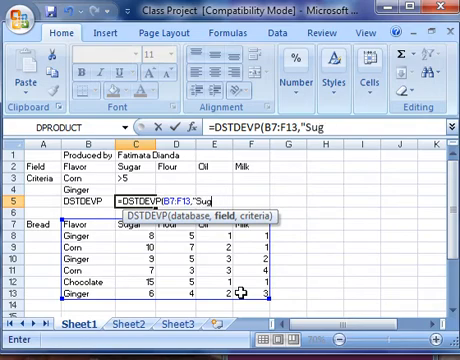
text(ar)
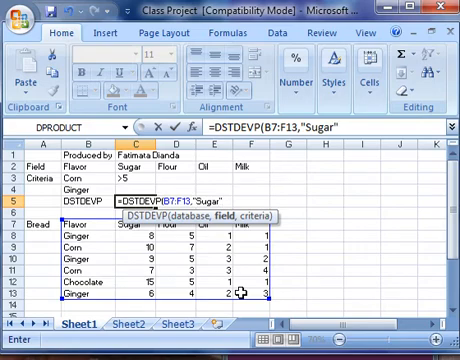
text(,B2:F3)
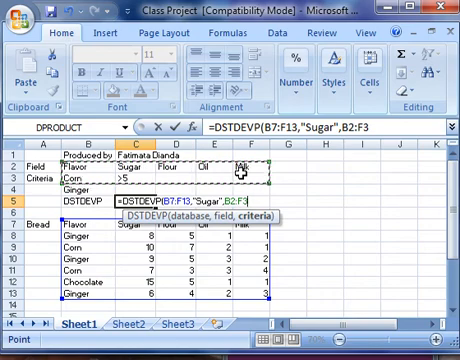
key(Enter)
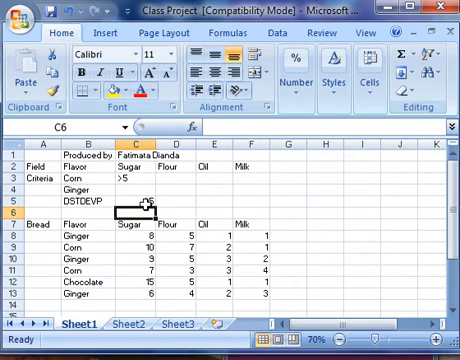
Step: Edit the Sugar criterion in C3 to >7 and then >6 so C5 recalculates
click(140, 200)
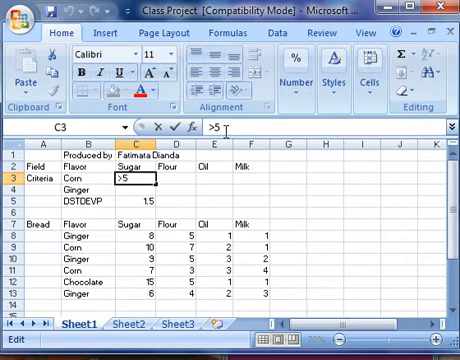
key(Backspace)
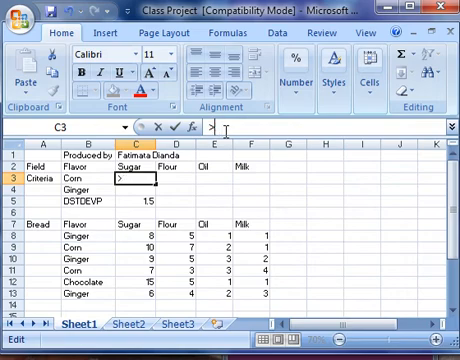
text(7)
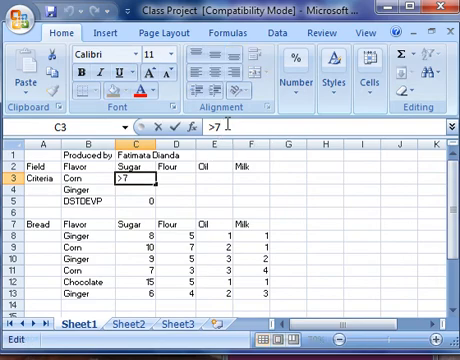
text(>6)
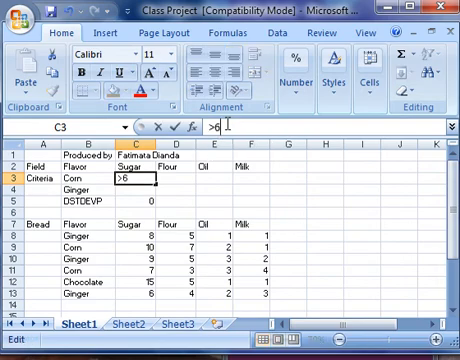